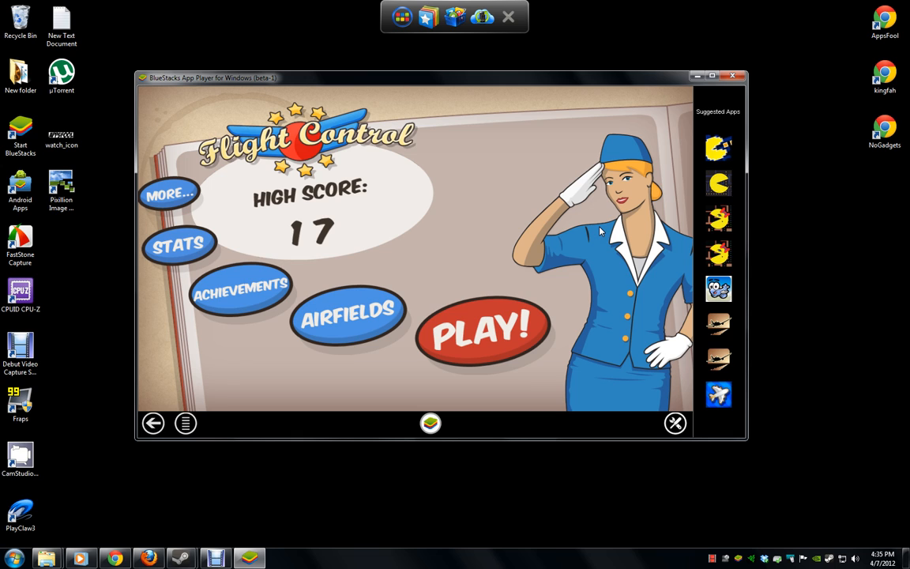
mouse_move(597, 367)
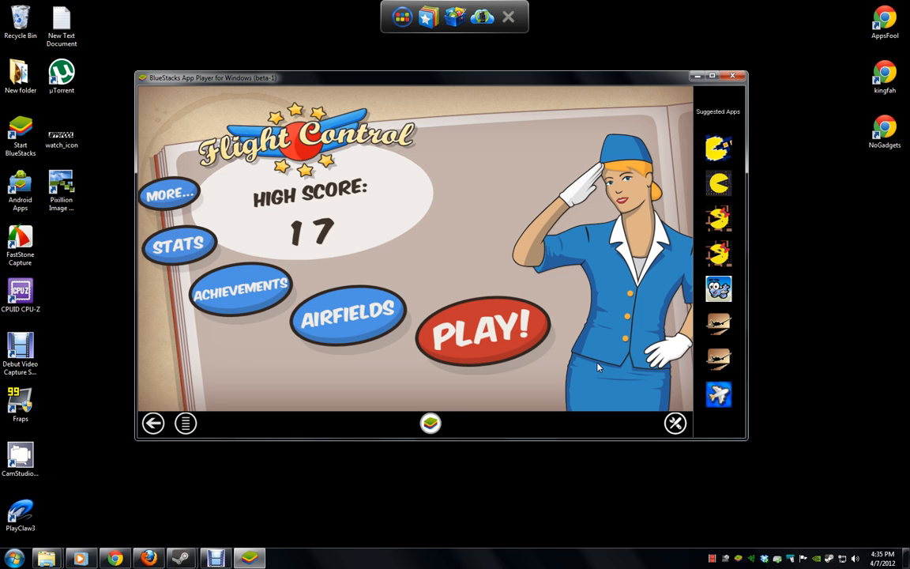
Step: Start a new Flight Control round from the main menu so the airfield map appears
click(482, 330)
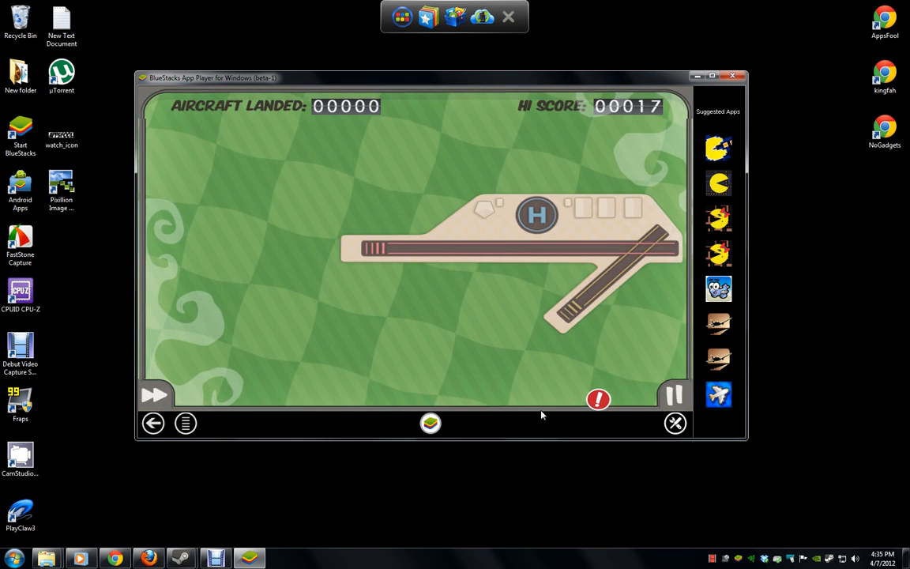
mouse_move(419, 355)
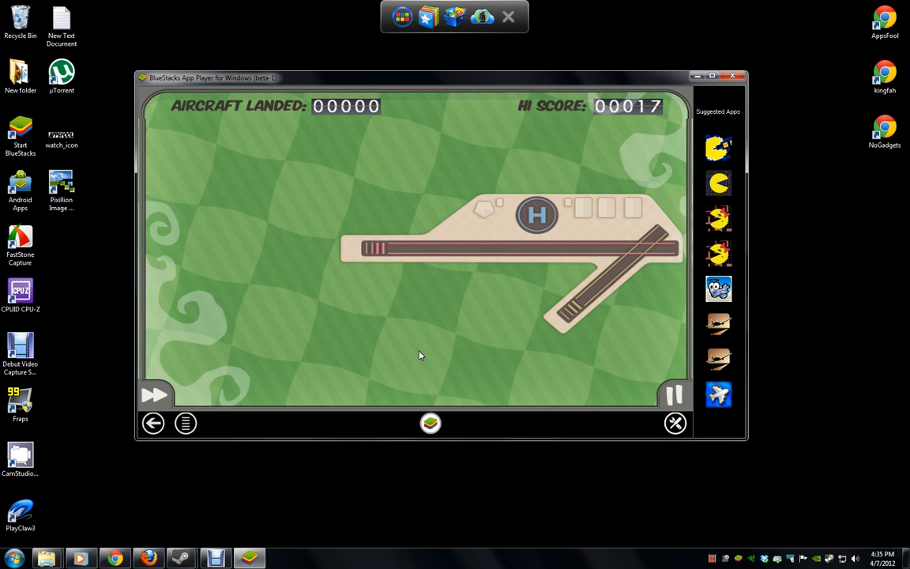
mouse_move(593, 401)
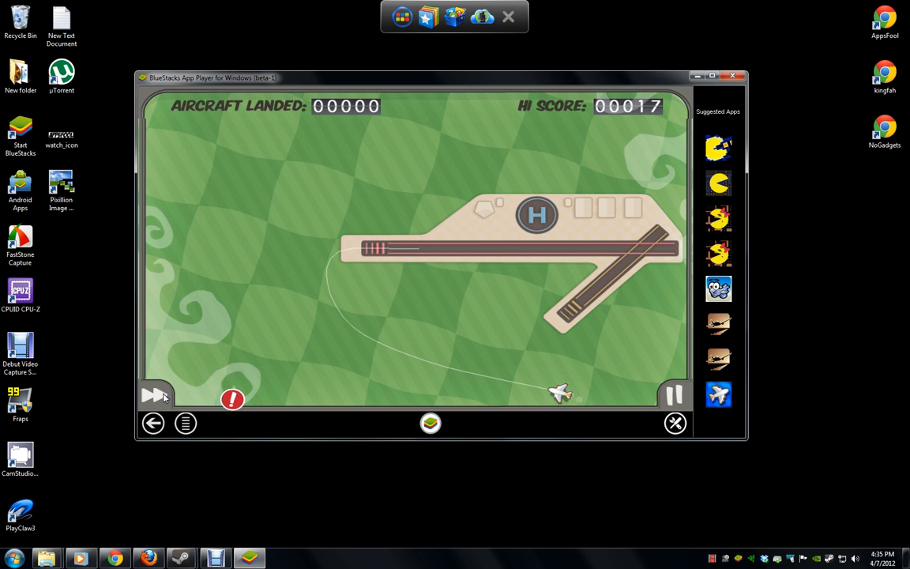
Step: Route the arriving aircraft onto matching runways and the helipad until nine have landed
click(155, 395)
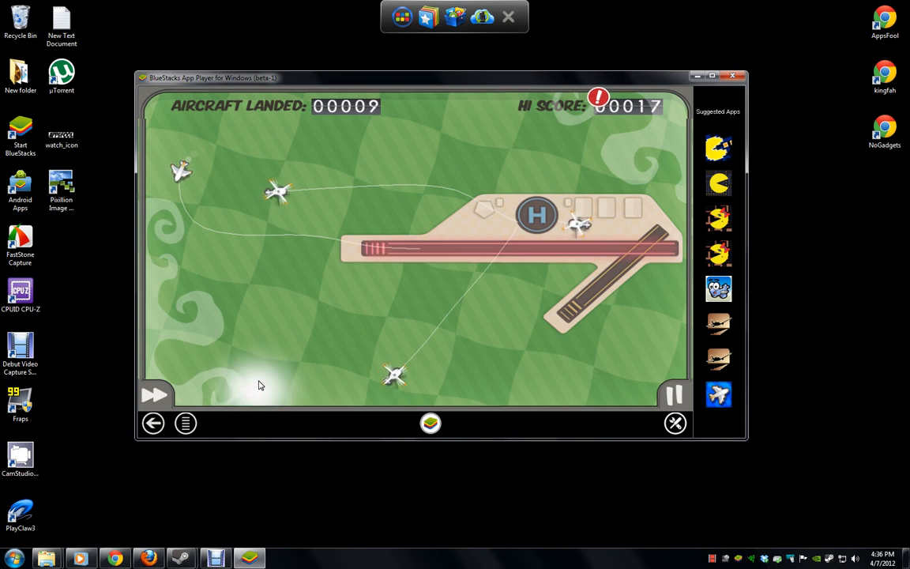
mouse_move(351, 445)
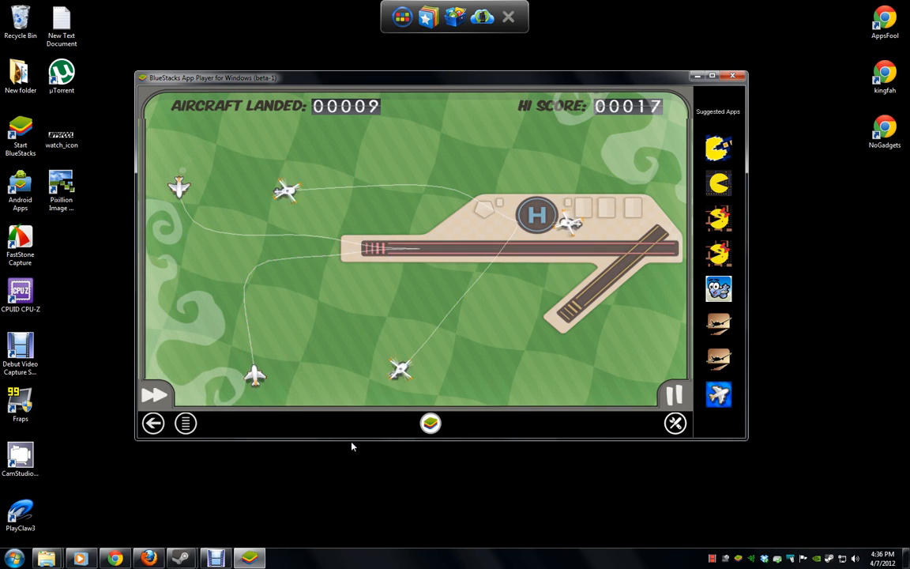